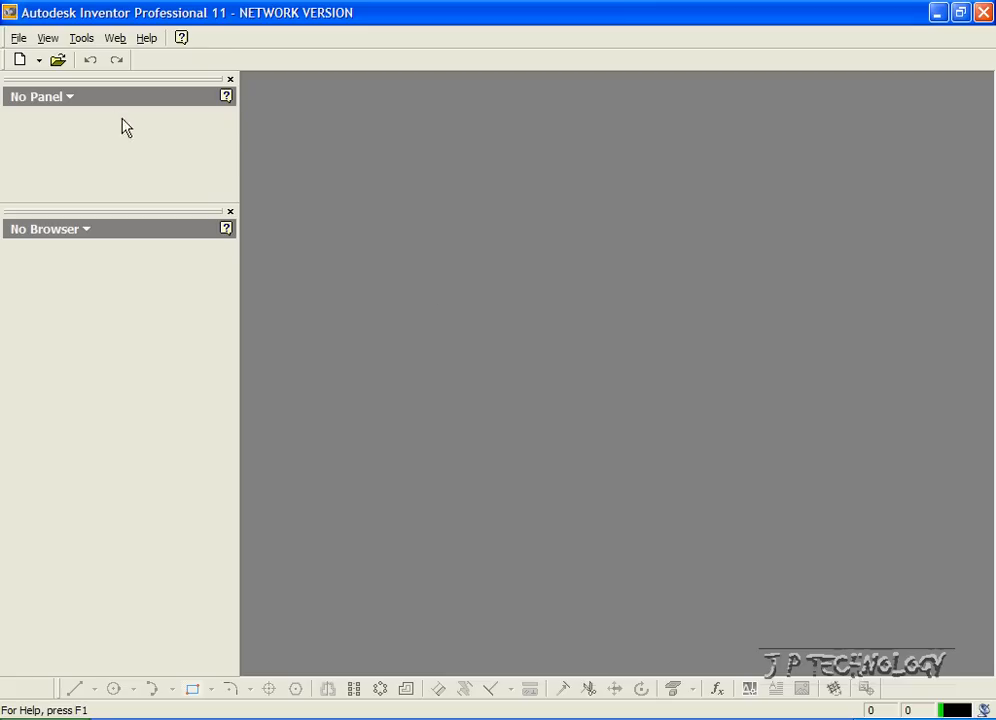
Show the recently used documents list in the File menu.
left_click(18, 36)
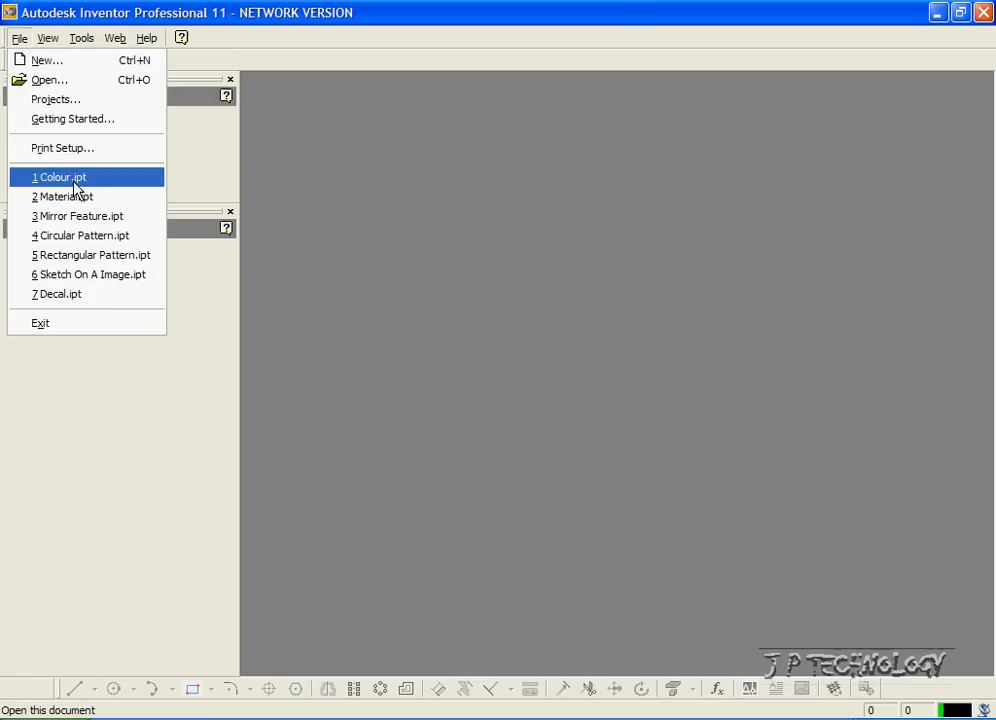
mouse_move(104, 184)
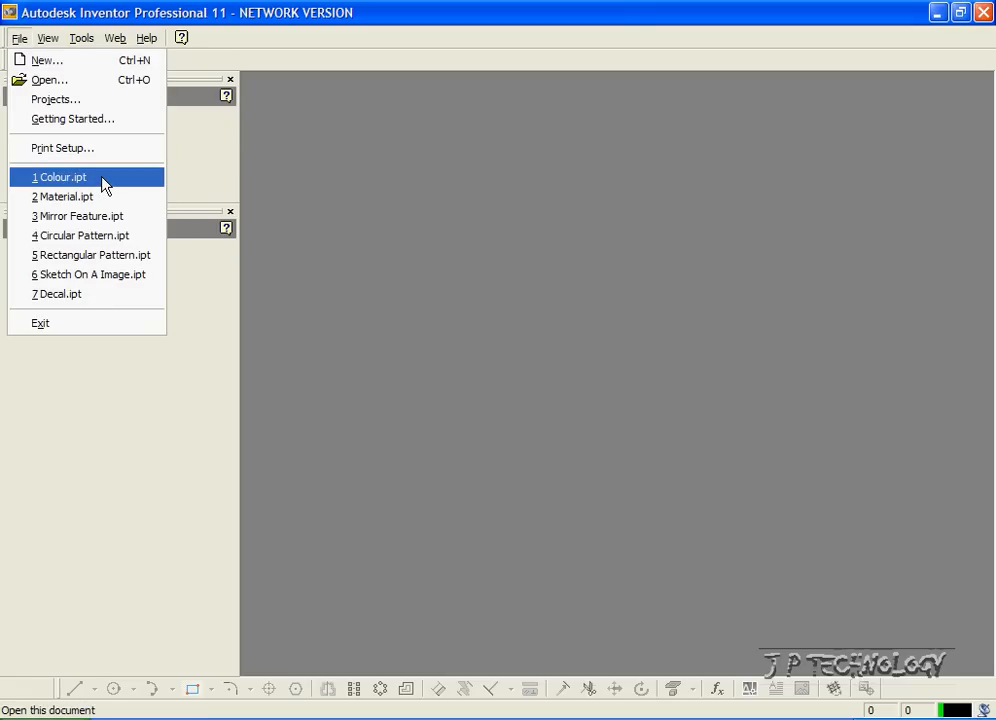
Reopen Colour.ipt and select the top arc (Extrusion1) for recolouring.
left_click(62, 176)
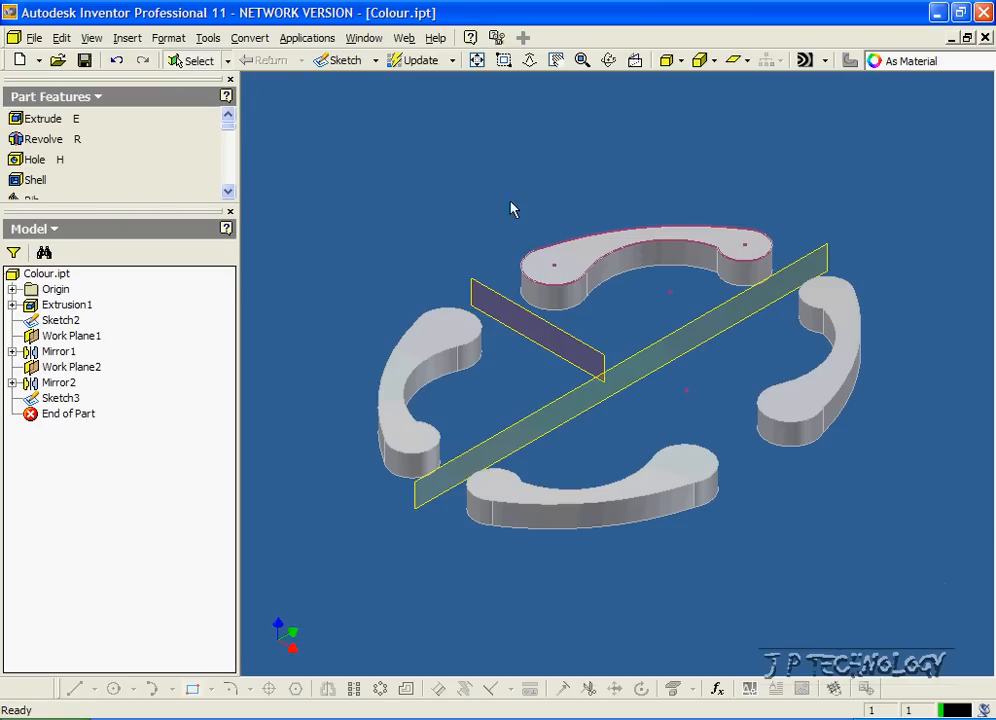
mouse_move(576, 268)
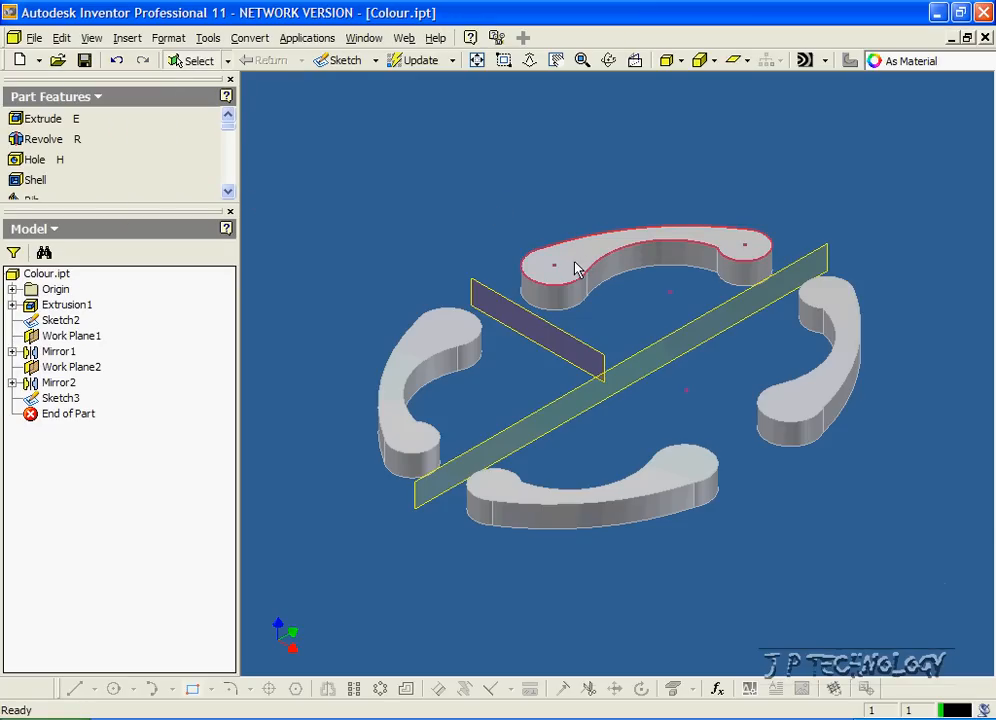
left_click(576, 268)
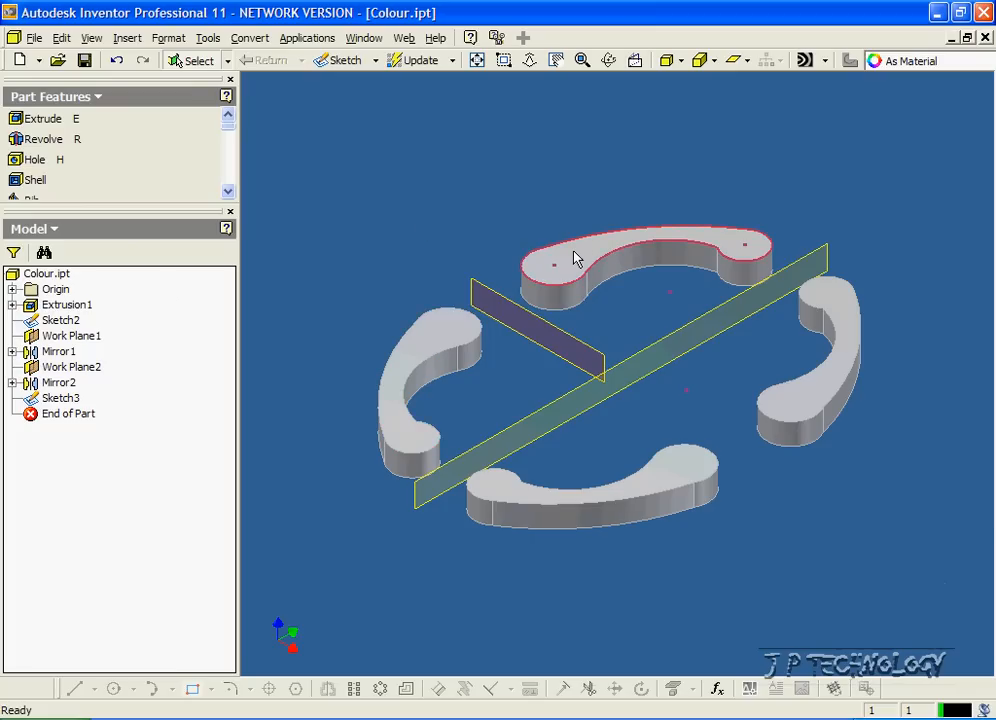
left_click(68, 304)
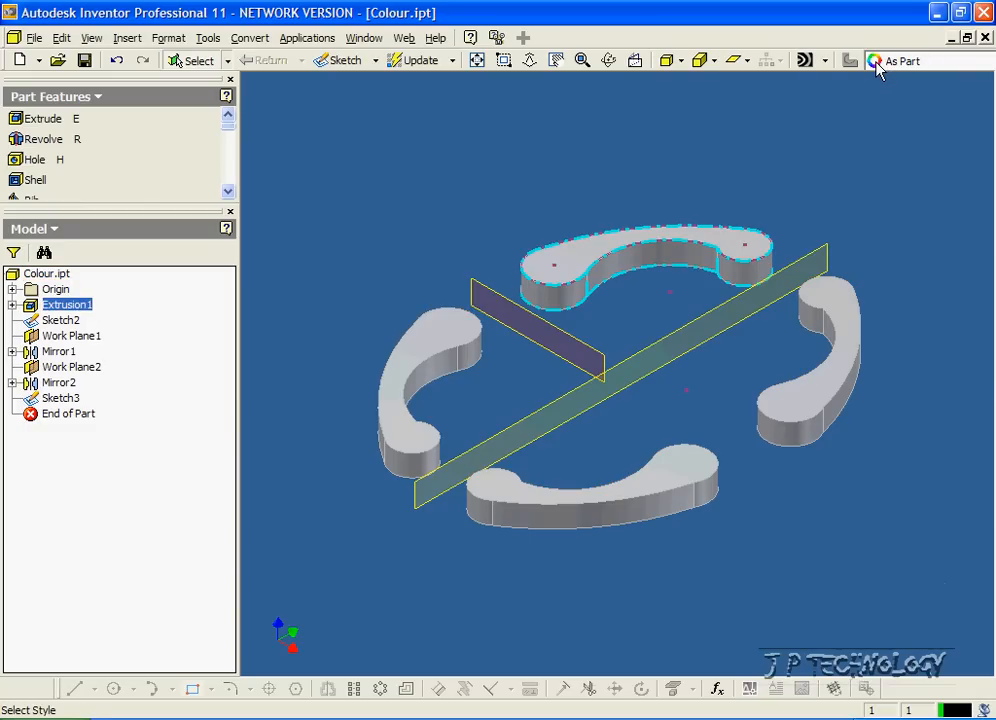
Colour the top arc Blue from the Color Style list.
left_click(876, 60)
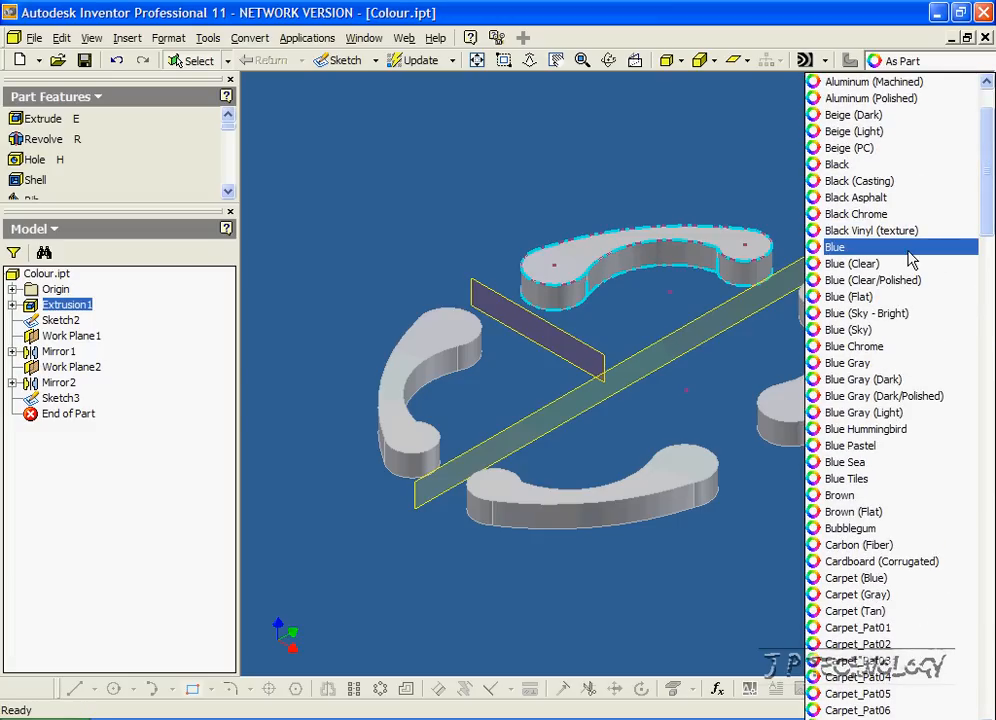
left_click(834, 248)
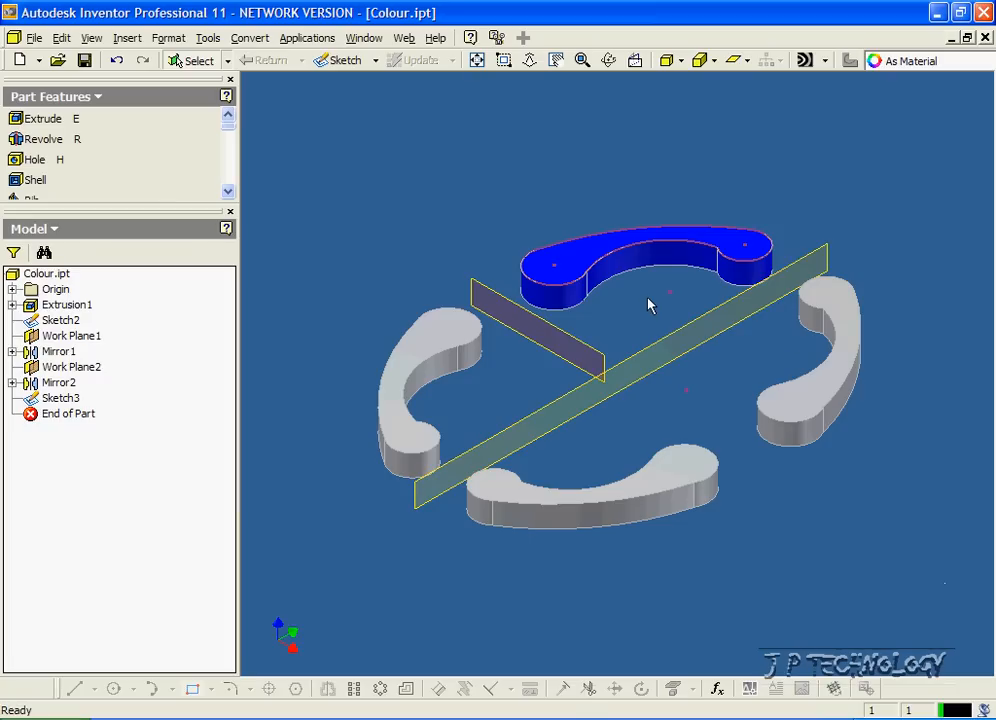
mouse_move(556, 232)
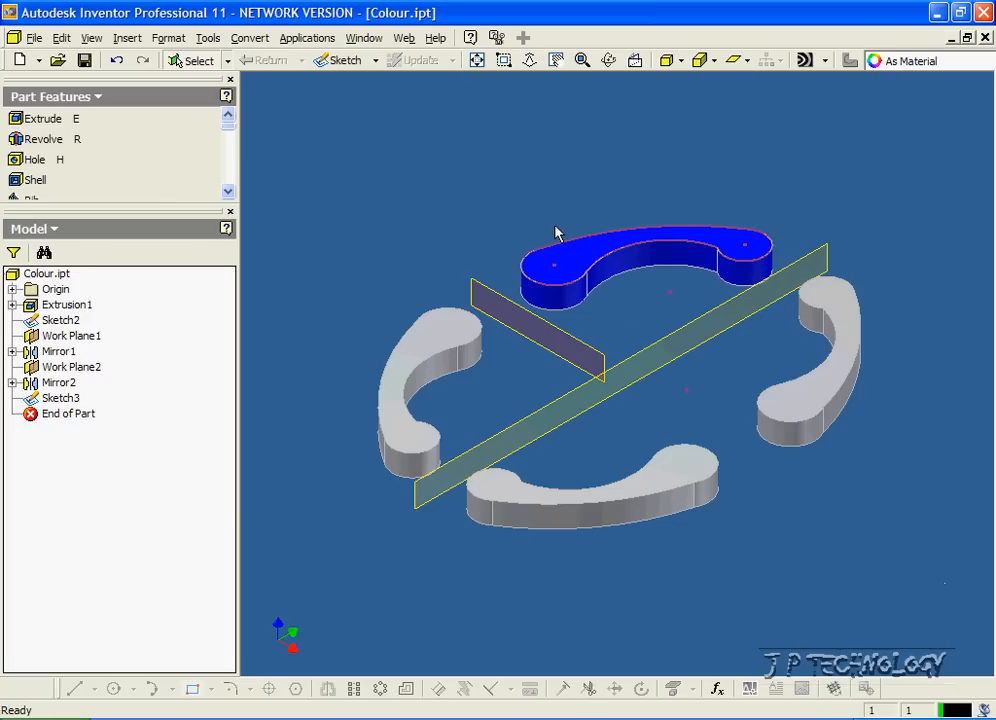
mouse_move(580, 238)
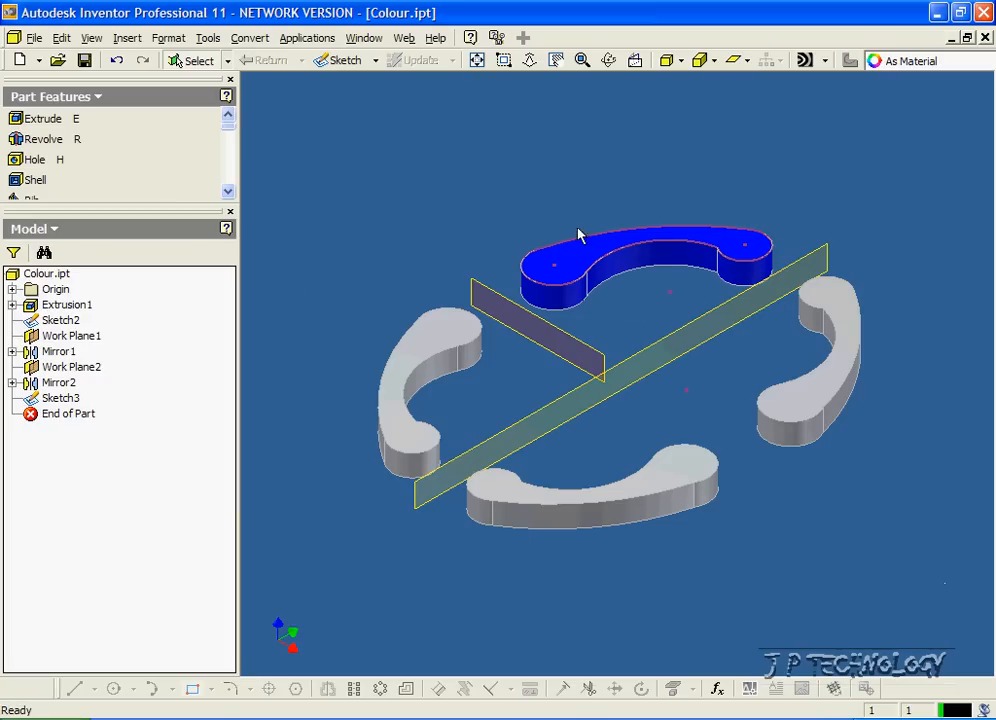
mouse_move(562, 224)
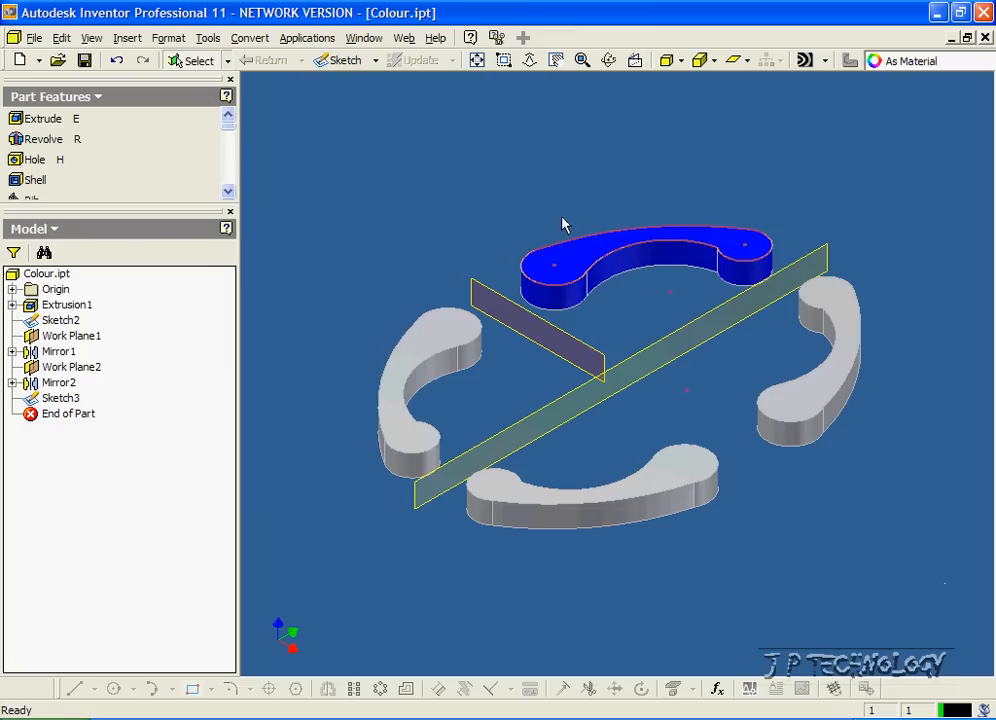
Give the top arc the Blue (Clear/Polished) finish and zoom out to all four arcs.
left_click(66, 304)
type("Blue")
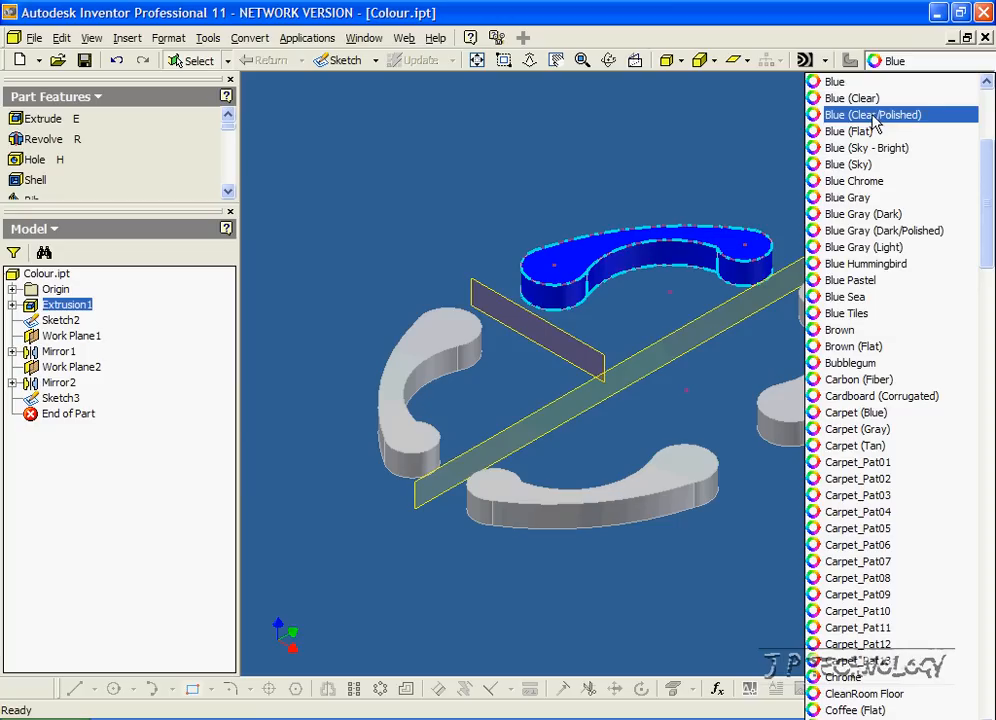
mouse_move(900, 128)
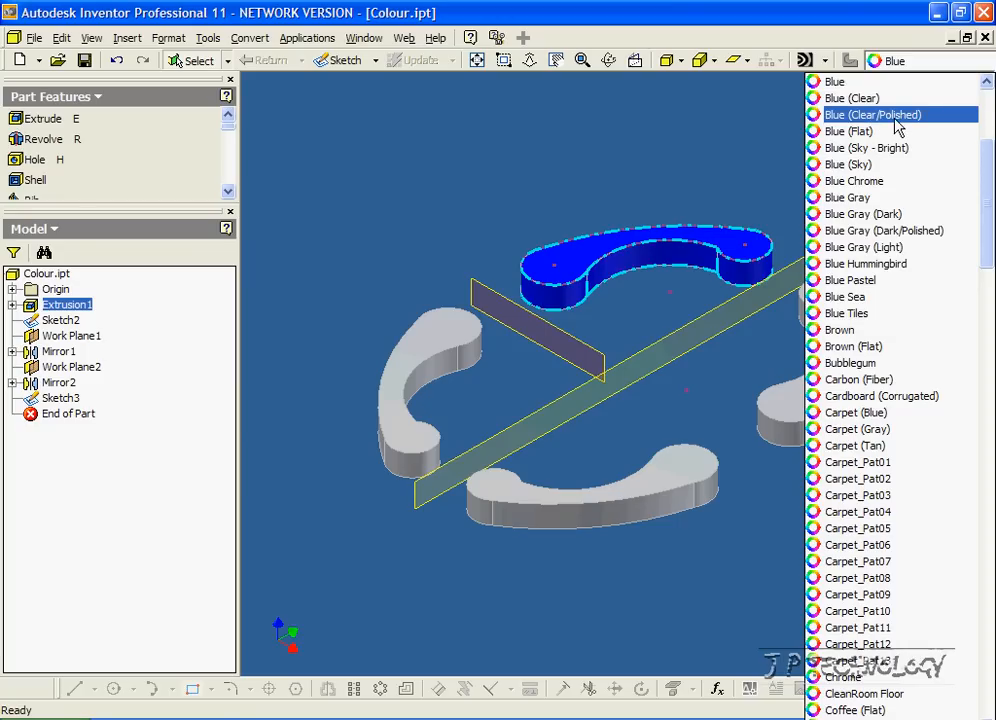
left_click(872, 114)
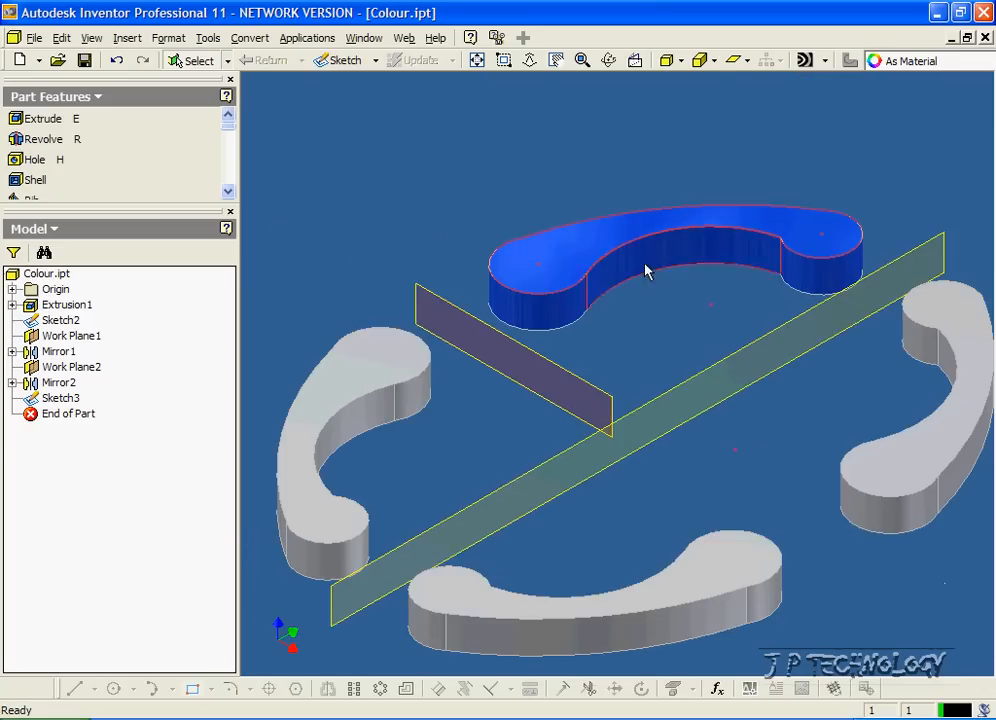
left_click_drag(644, 270, 560, 396)
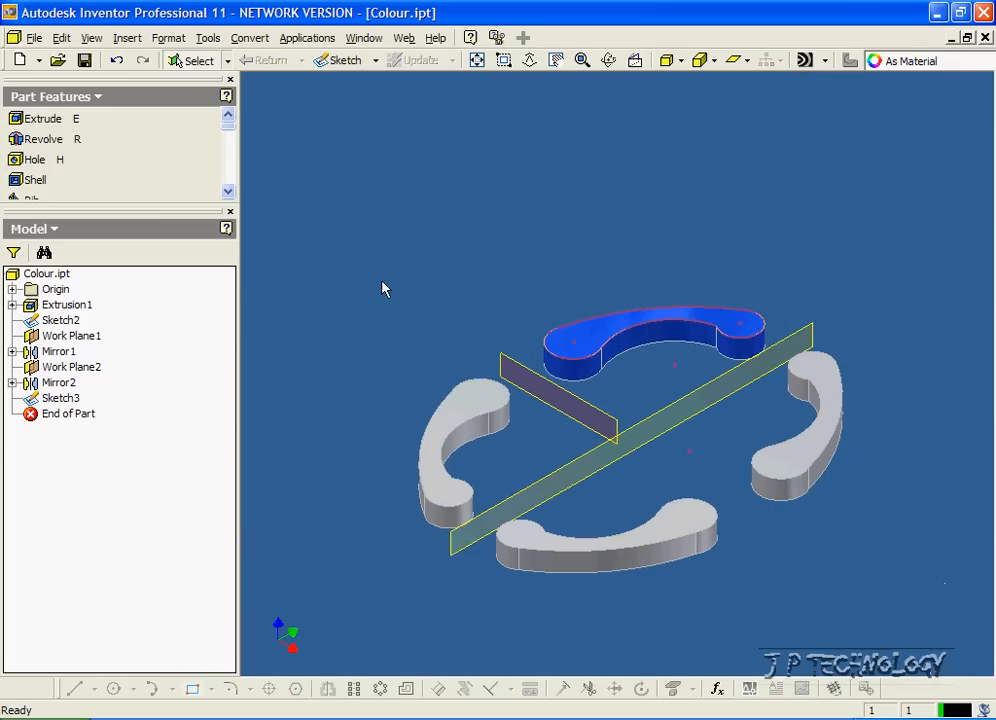
Select the left arc (Mirror1) and colour it Magenta.
left_click(72, 336)
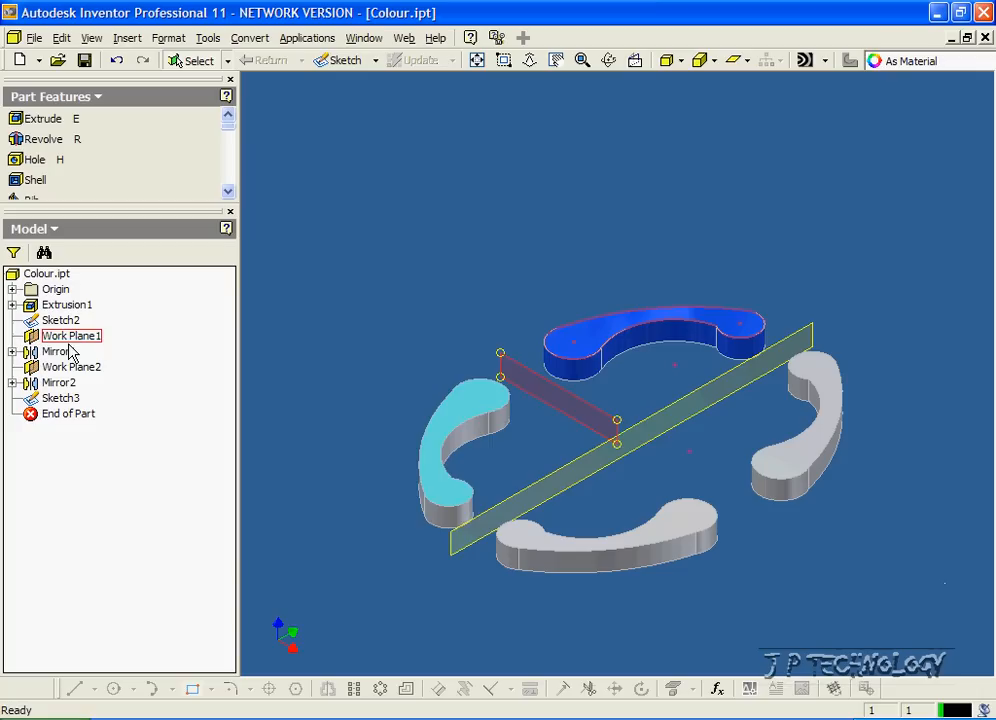
left_click(58, 352)
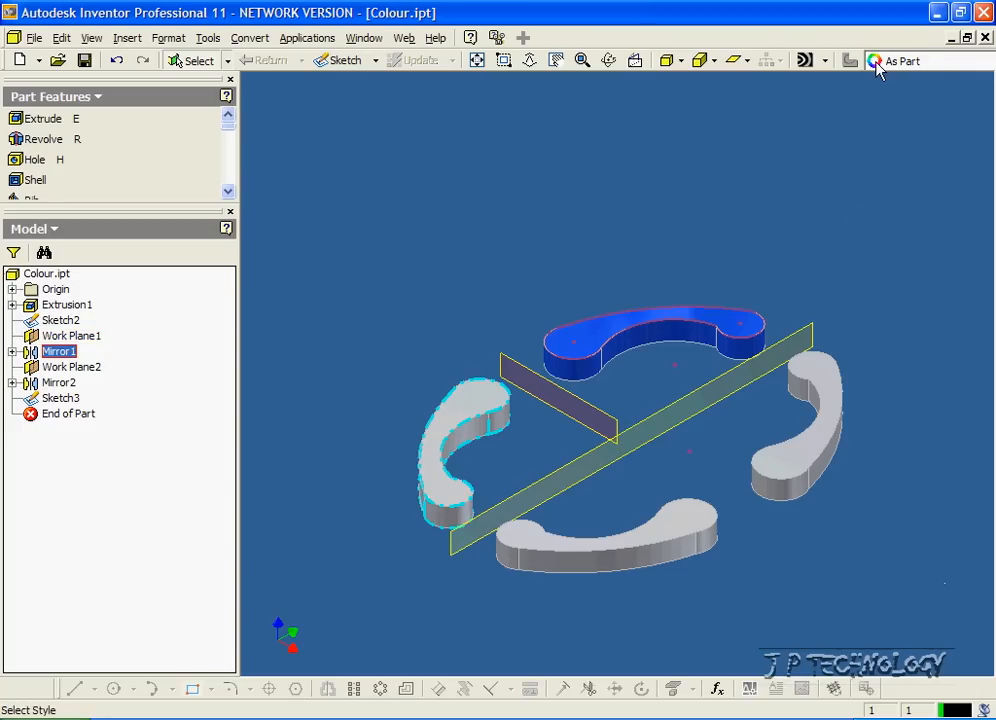
left_click(876, 60)
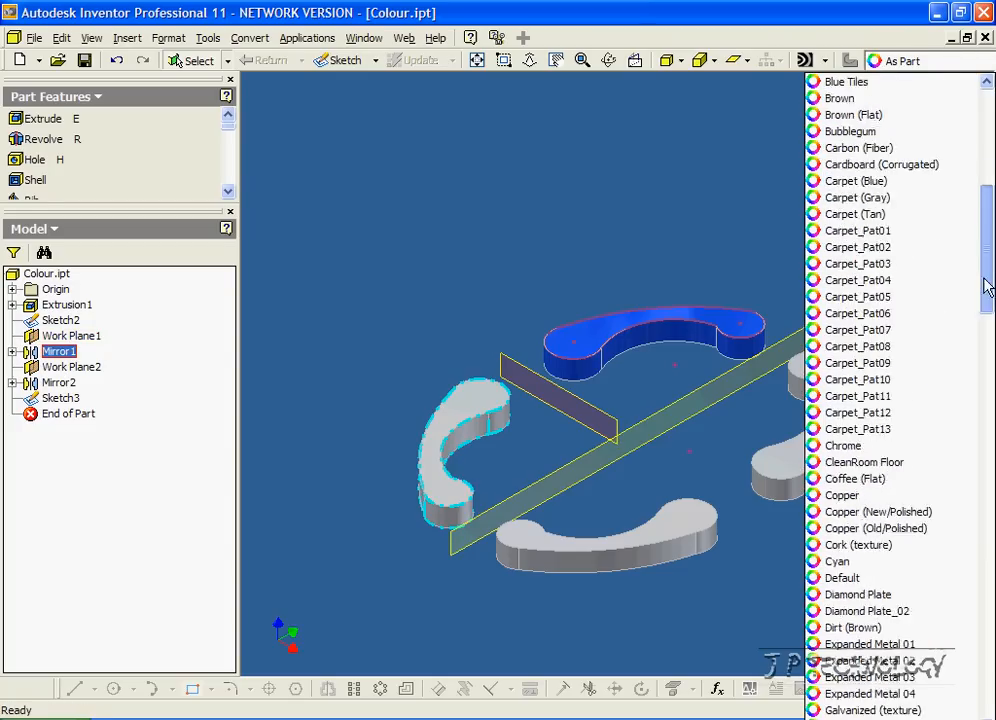
scroll("down", 3)
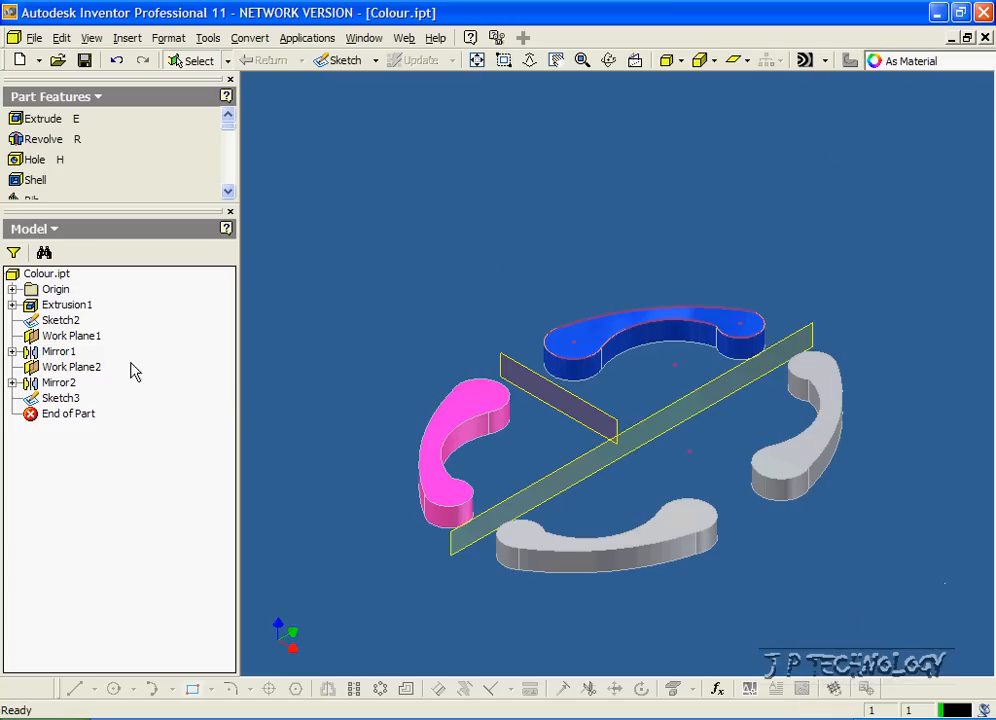
Select Mirror2 and colour the right and bottom arcs Red.
left_click(60, 398)
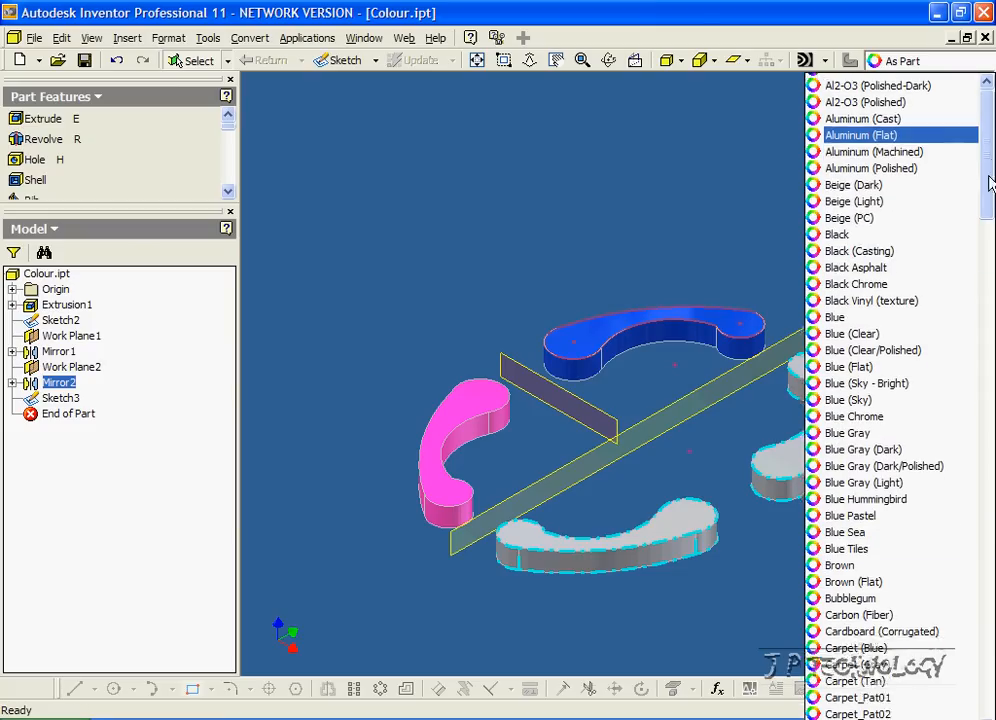
scroll("down", 3)
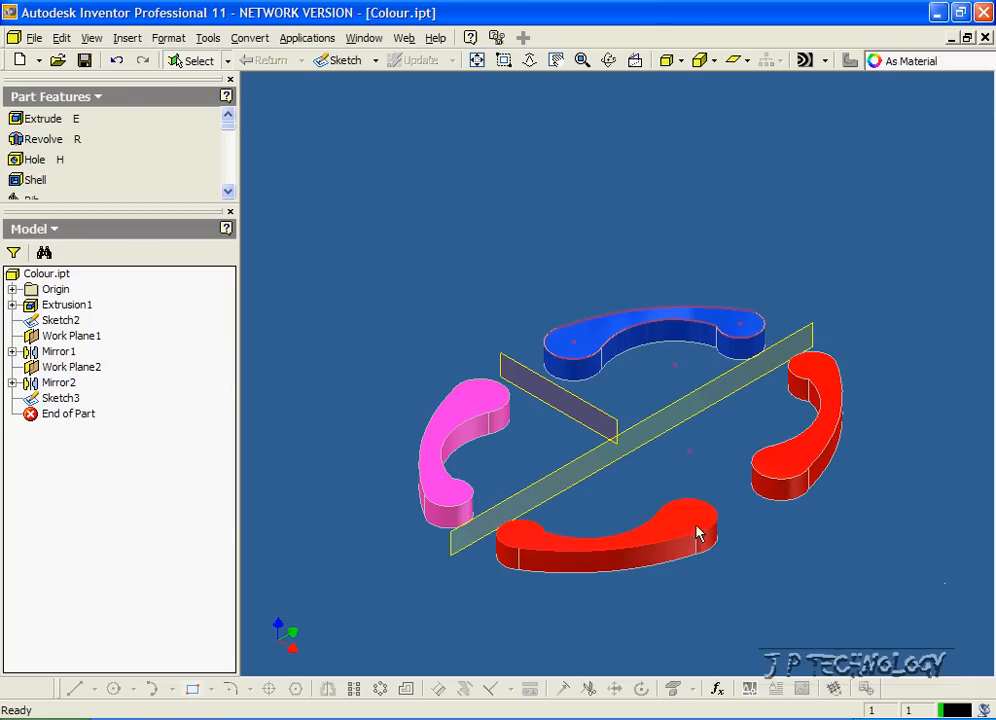
mouse_move(528, 228)
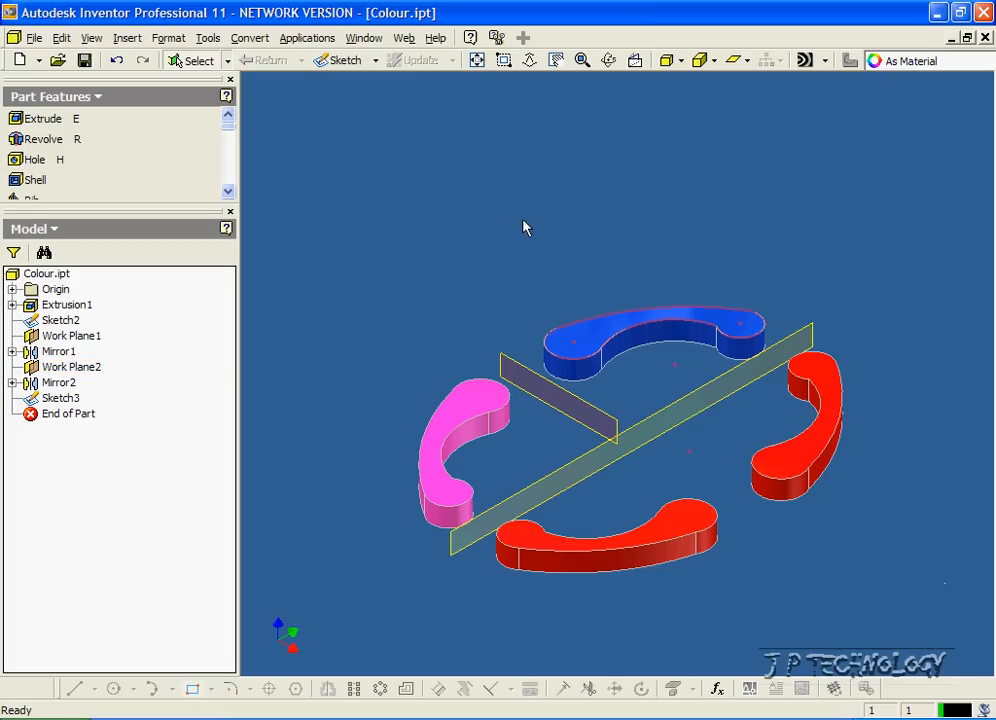
Reselect the blue top arc and scroll the Color Style list to the magenta and metal styles.
left_click(68, 304)
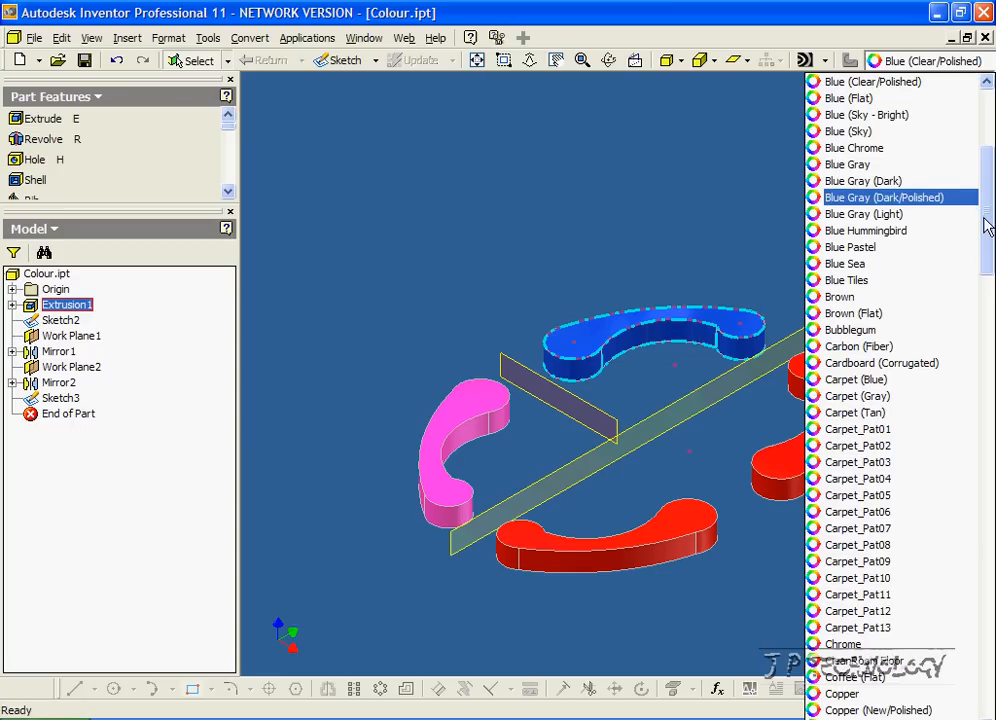
scroll("down", 3)
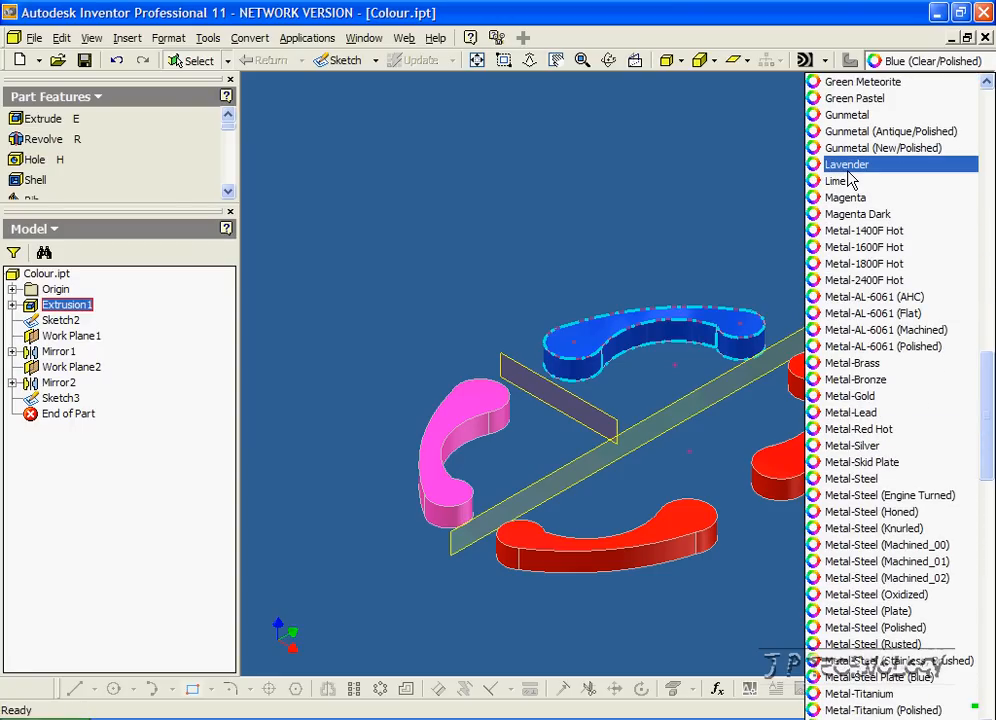